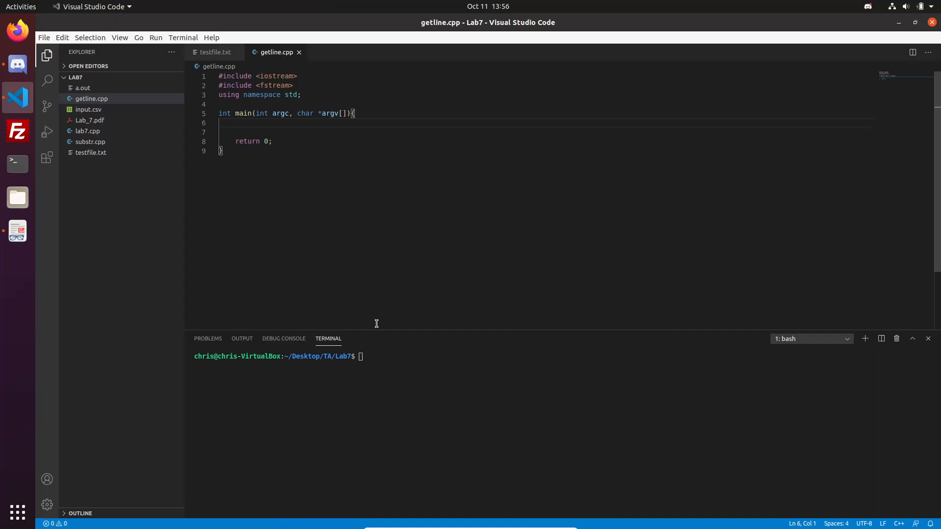
mouse_move(379, 136)
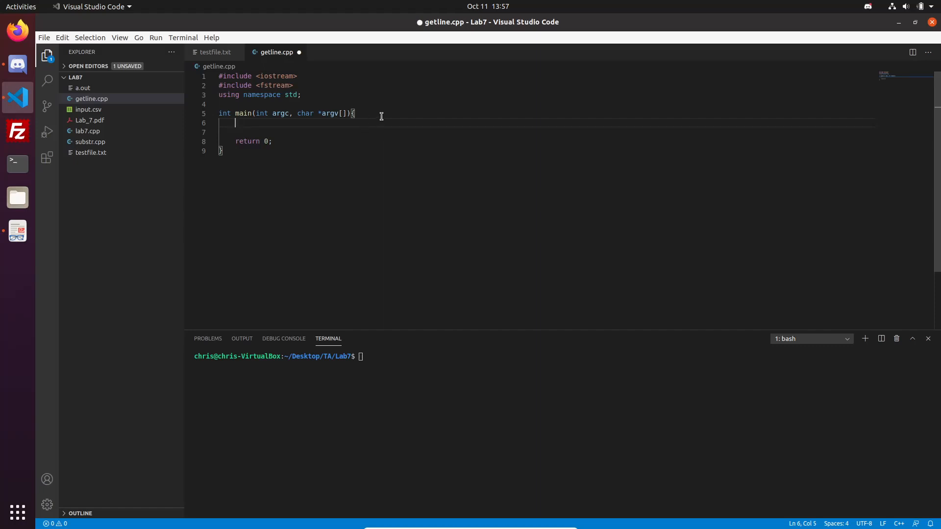
mouse_move(357, 127)
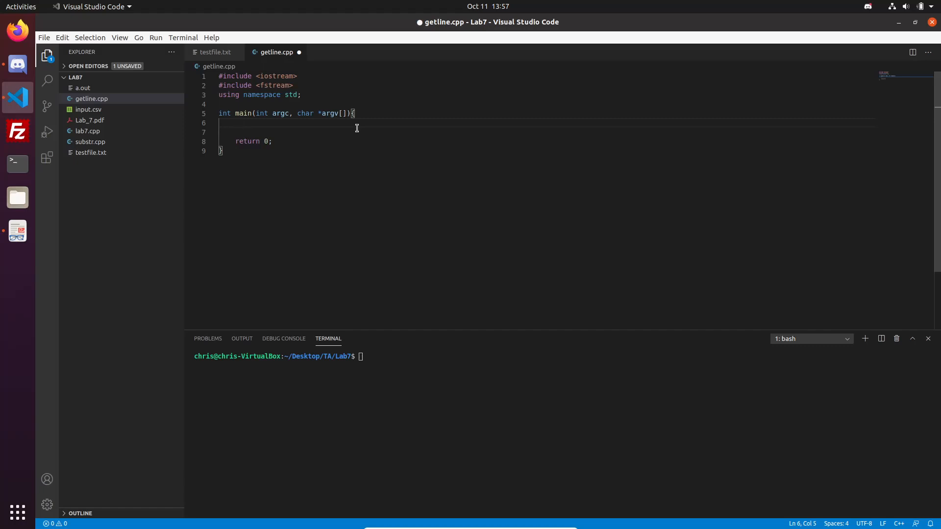
Step: Write the usage comment //./a.out filename.txt at the top of main
type("//./a.")
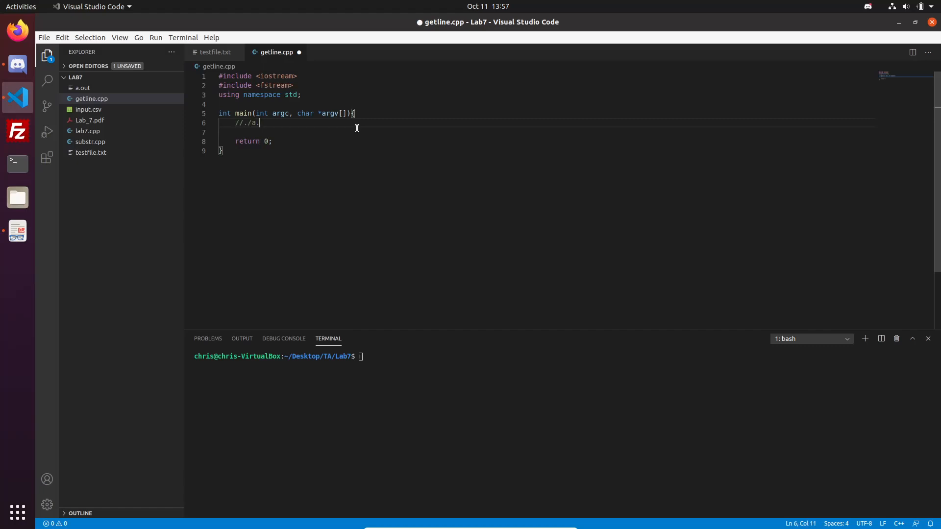
type("out")
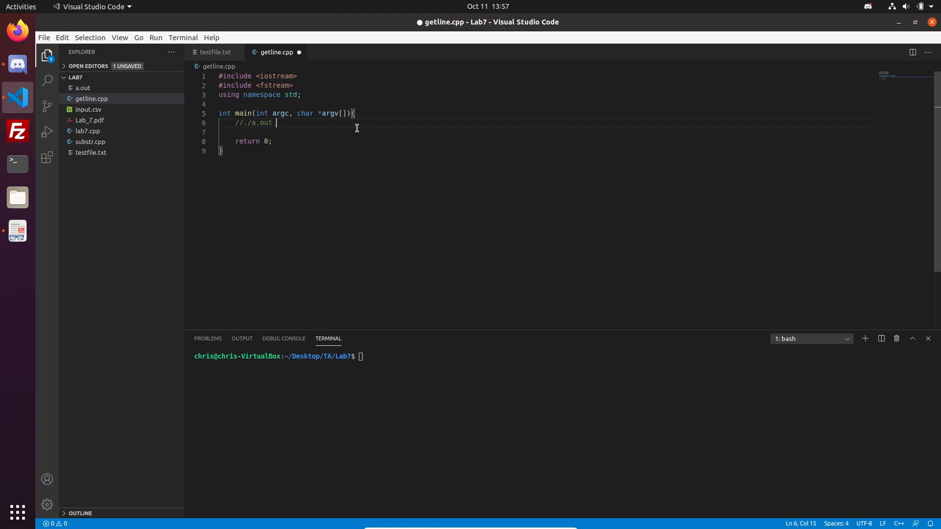
type("filenamt.")
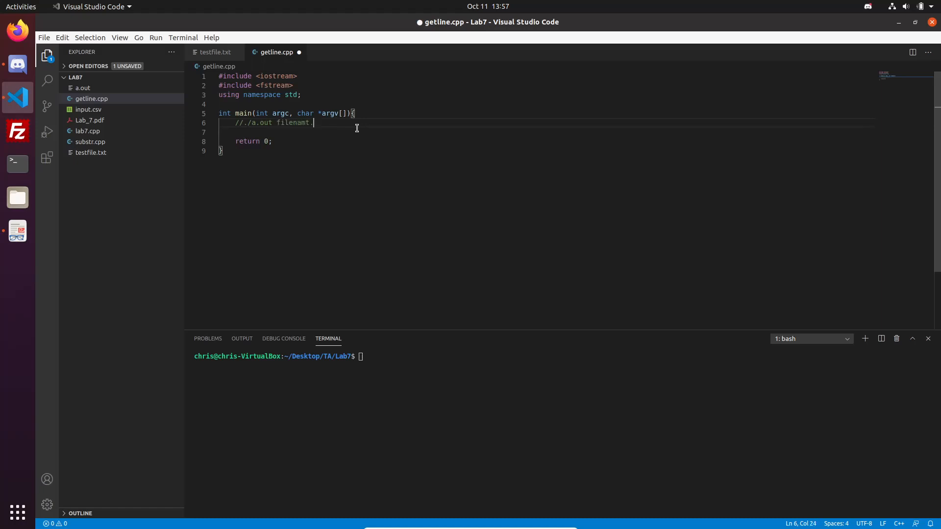
type("e.txt")
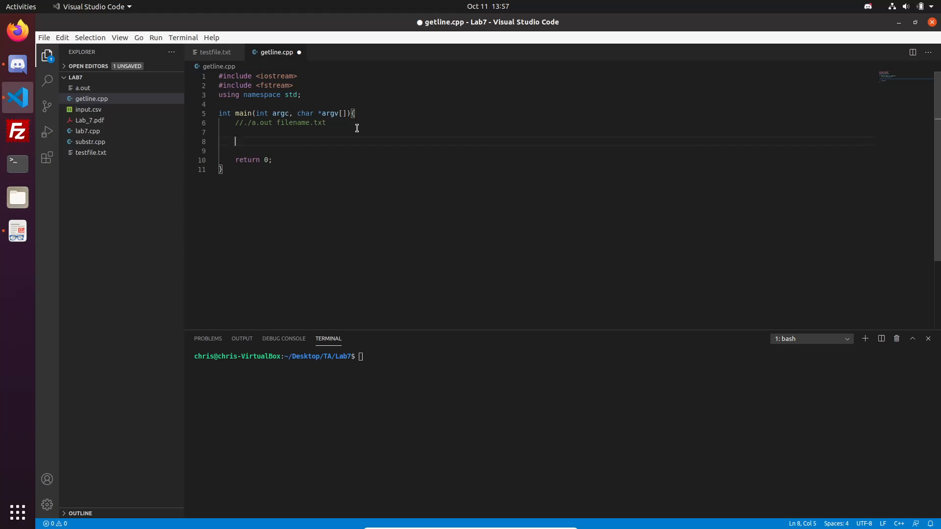
Step: Declare ifstream infile and string filename inside main
type("i")
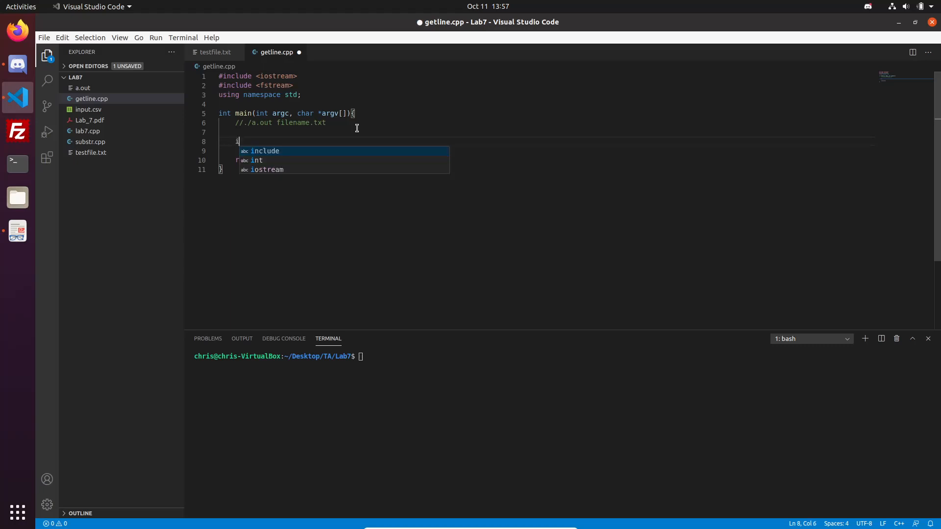
type("fstream infile;")
type("string")
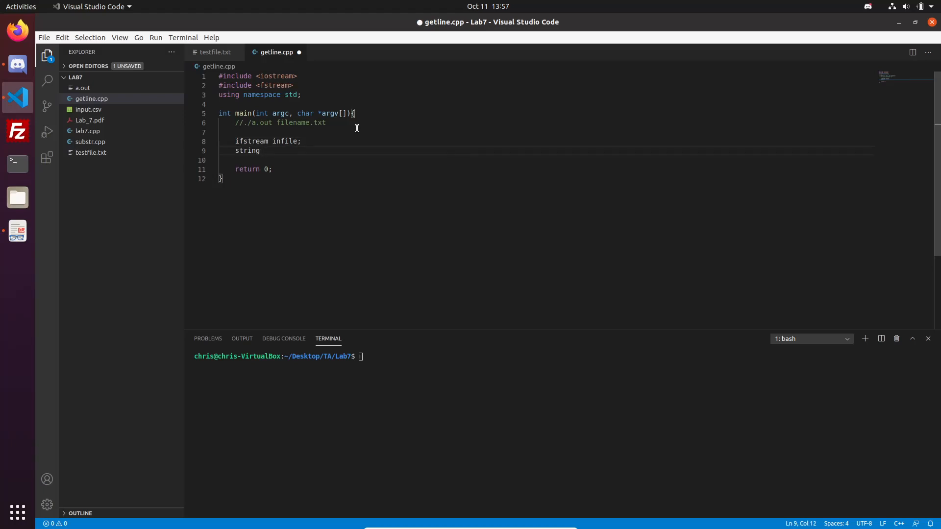
type("filename;")
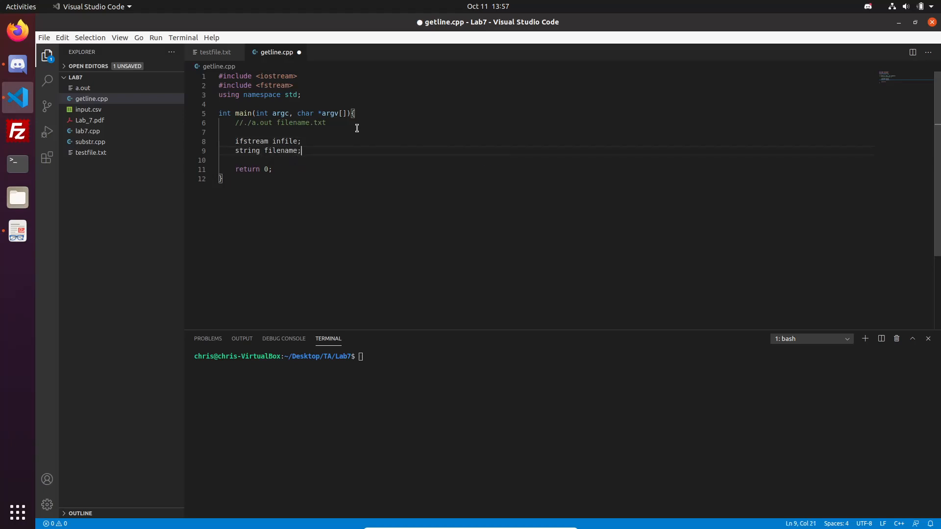
key("Enter")
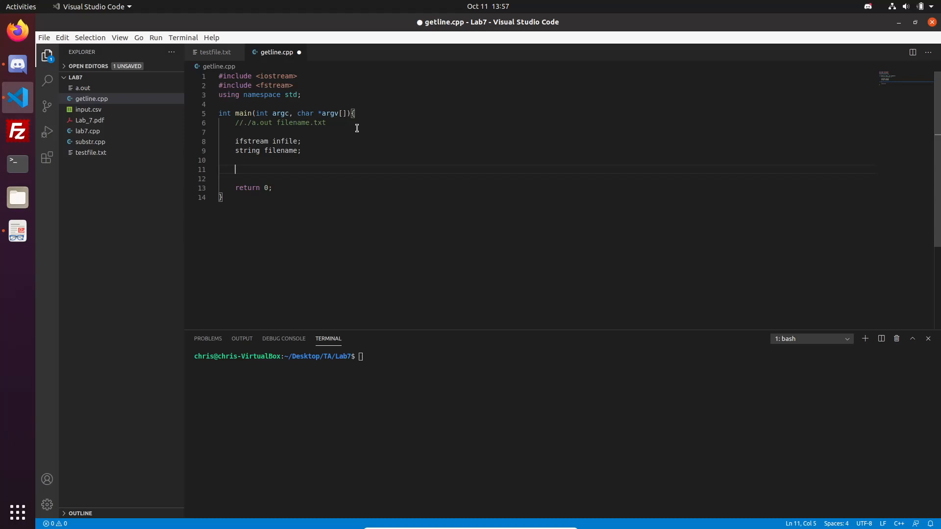
mouse_move(279, 128)
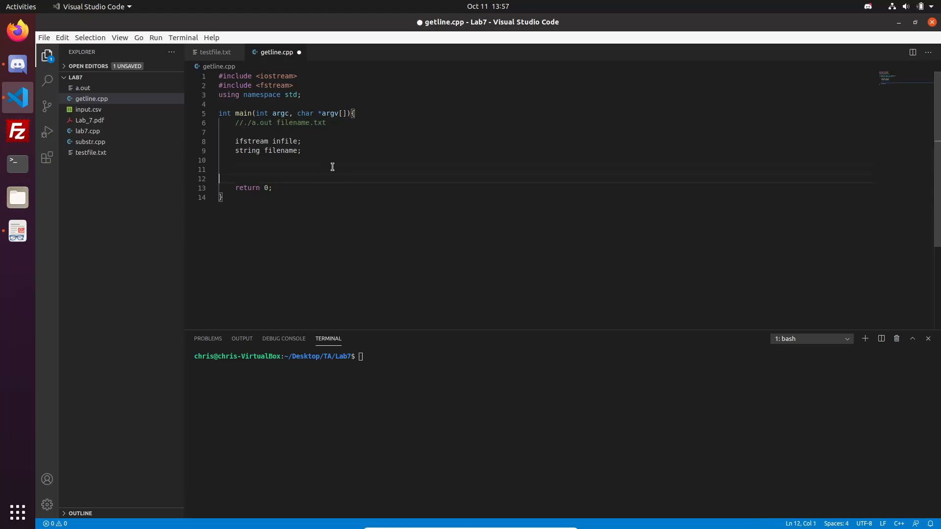
Step: Assign filename = string(argv[1]) and open infile with that filename
type("filename = at")
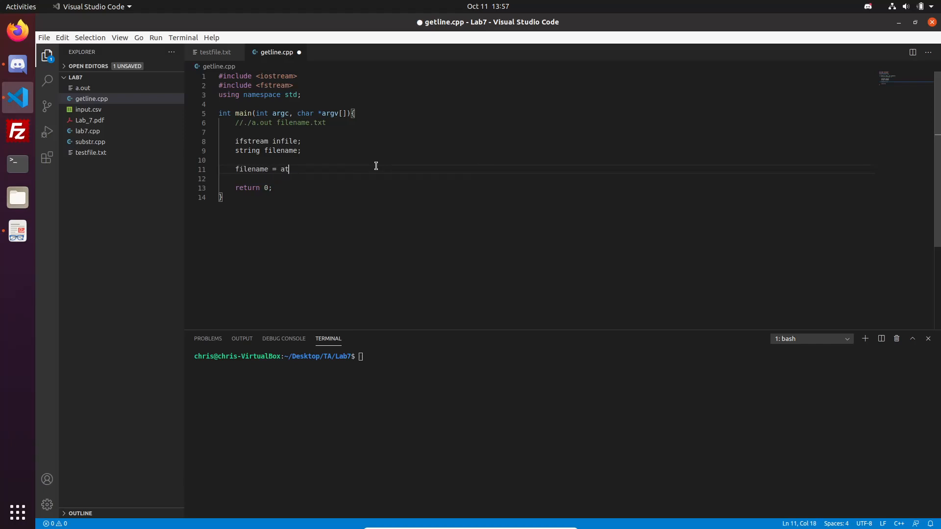
key("BackSpace")
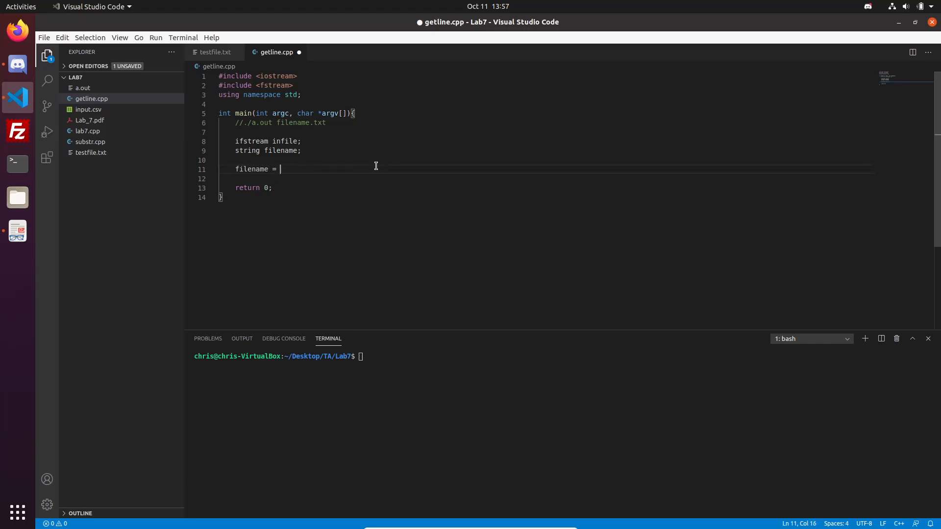
type("string(argv[]);")
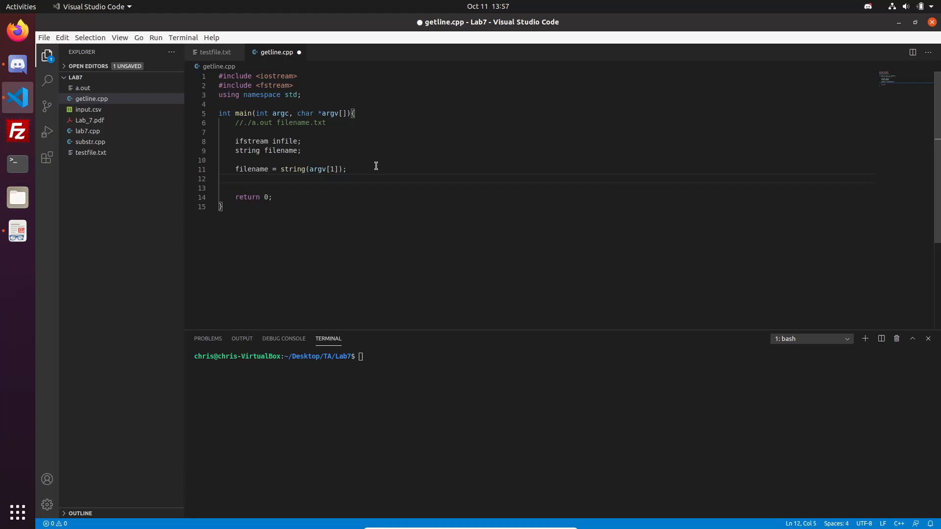
type("infile.open*")
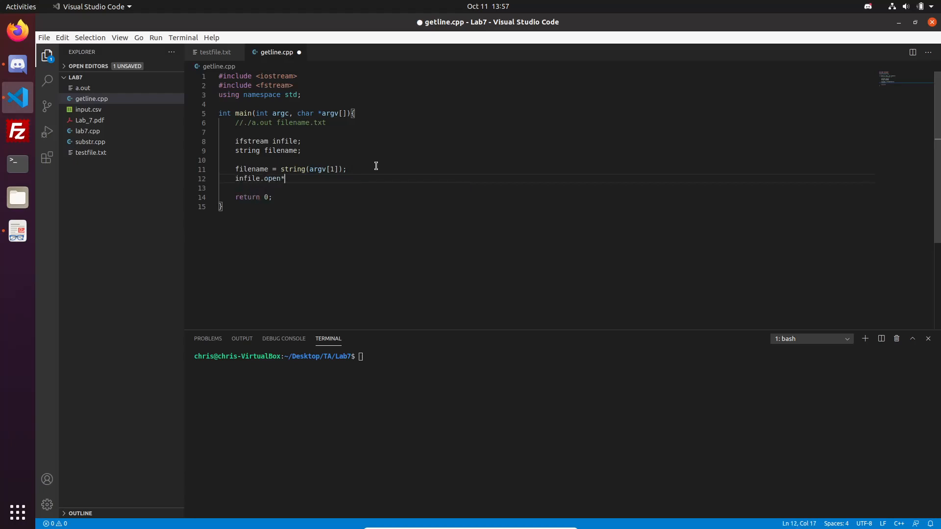
type("(filename);")
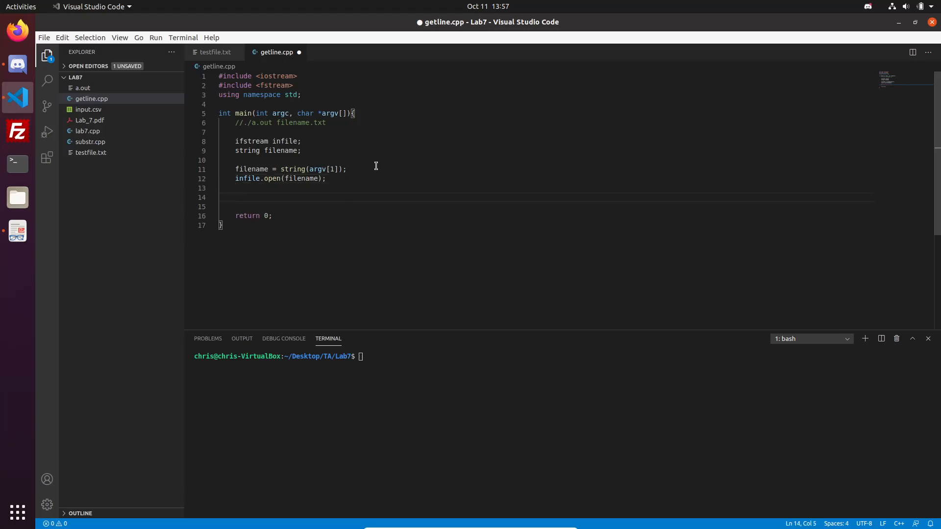
Step: Add an if(!infile.is_open()) check for a failed file open
type("if(!)")
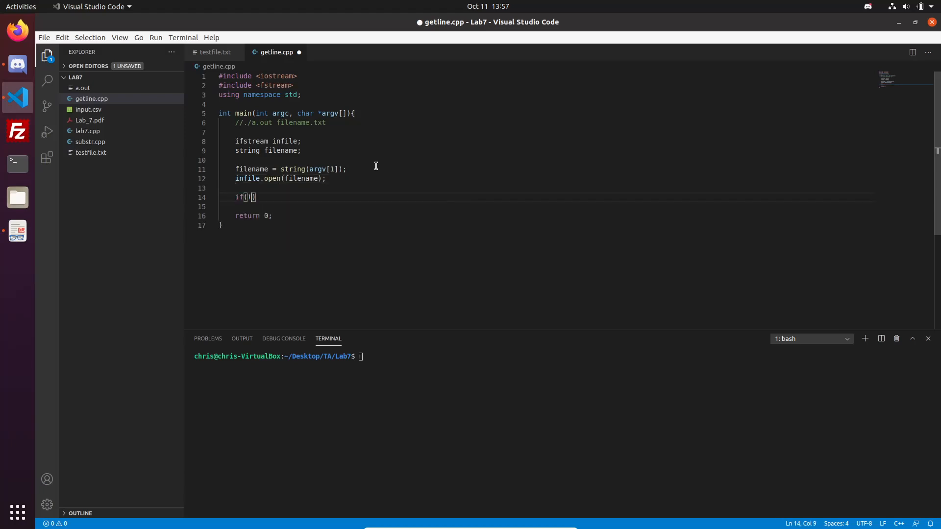
type("infile.")
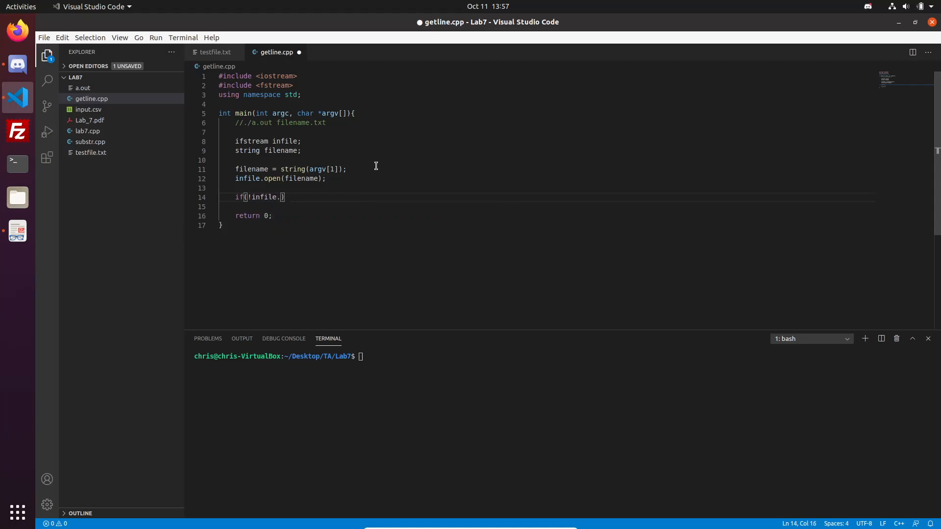
type("o")
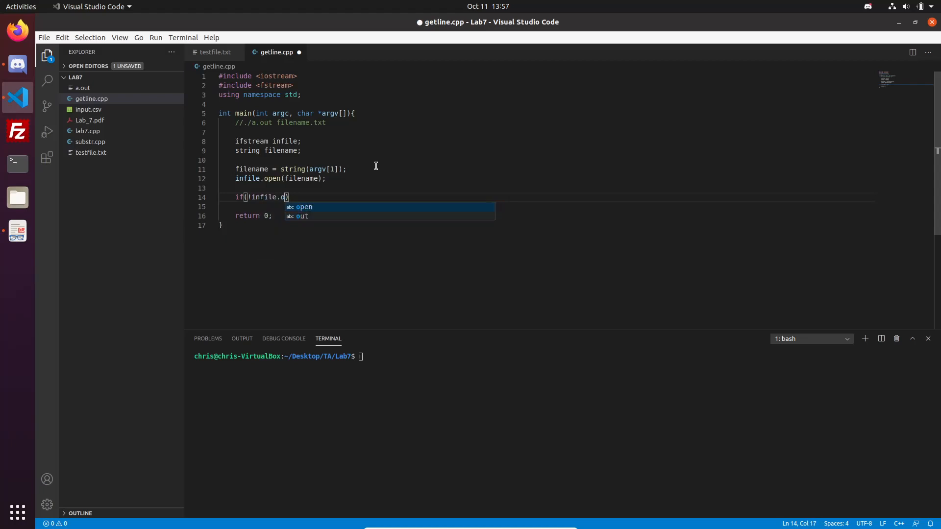
type("is_open(")
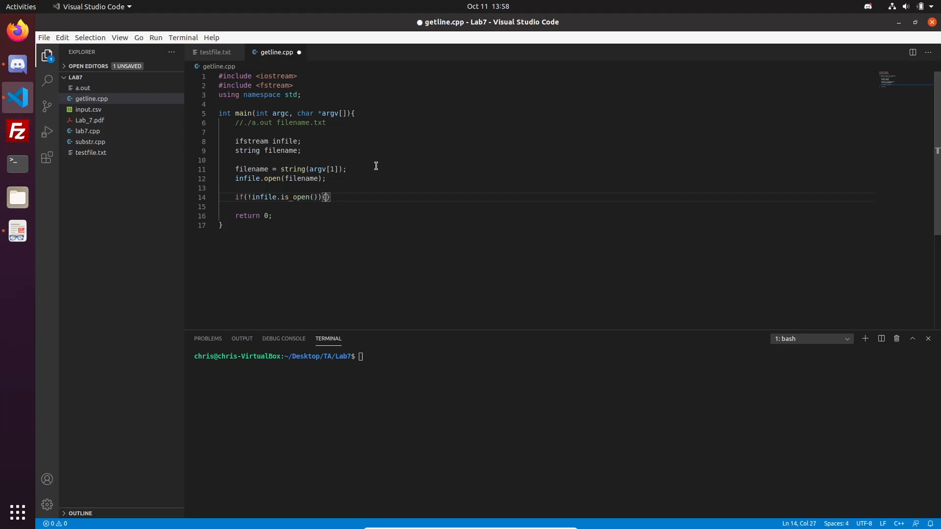
Step: Inside the check, print "Error" with endl and return 0
type("cout << \"")
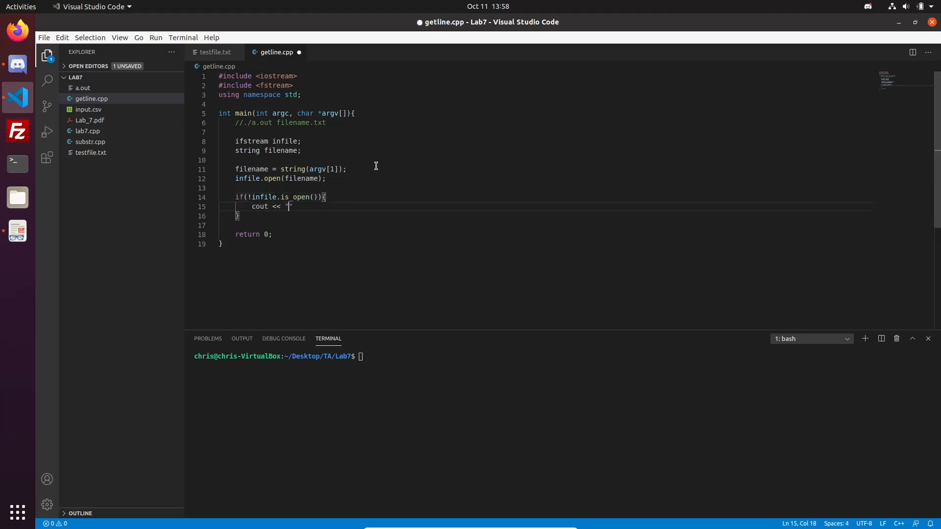
type("Error <<")
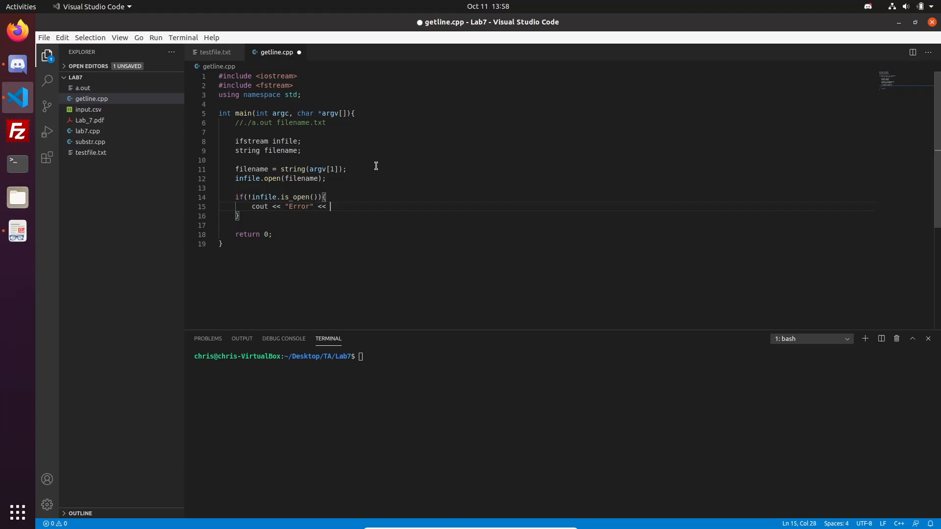
type("endl;")
type("return")
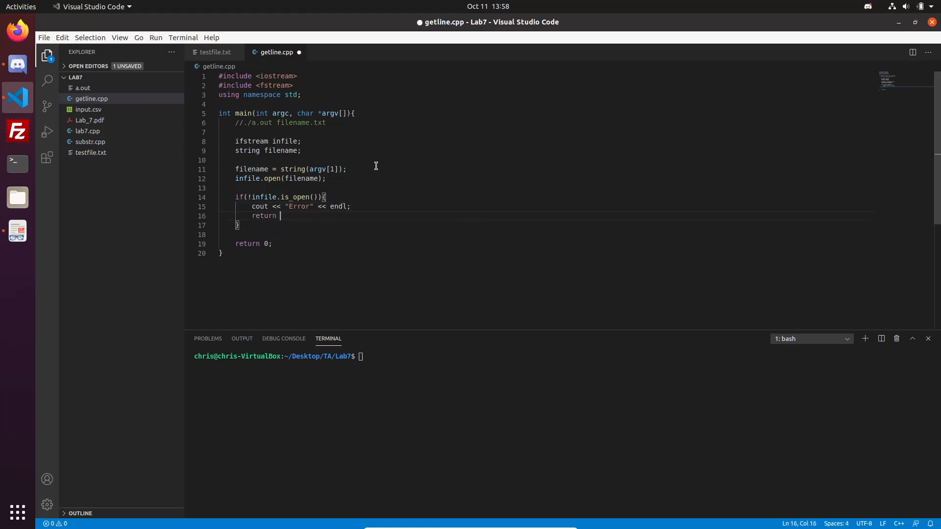
type("0;")
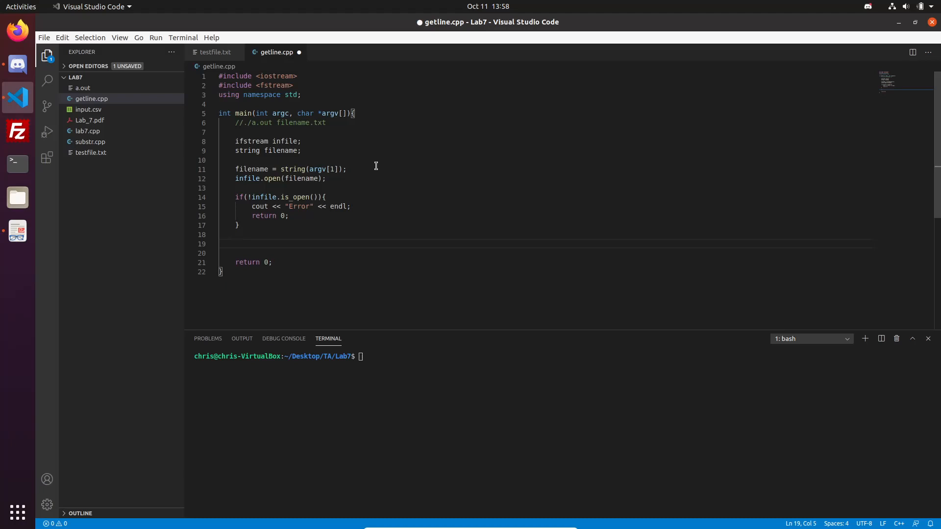
Step: Write a while(!infile.eof()) loop with its braces
type("while")
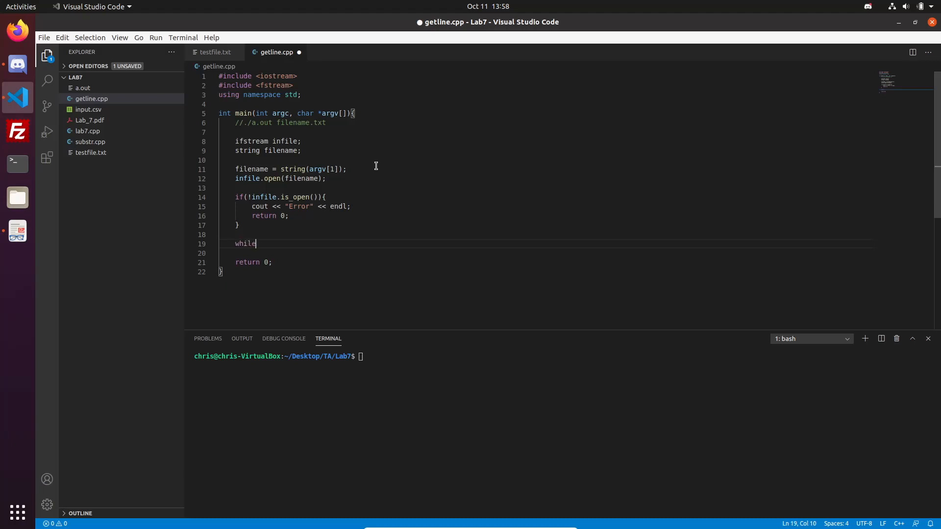
type("(")
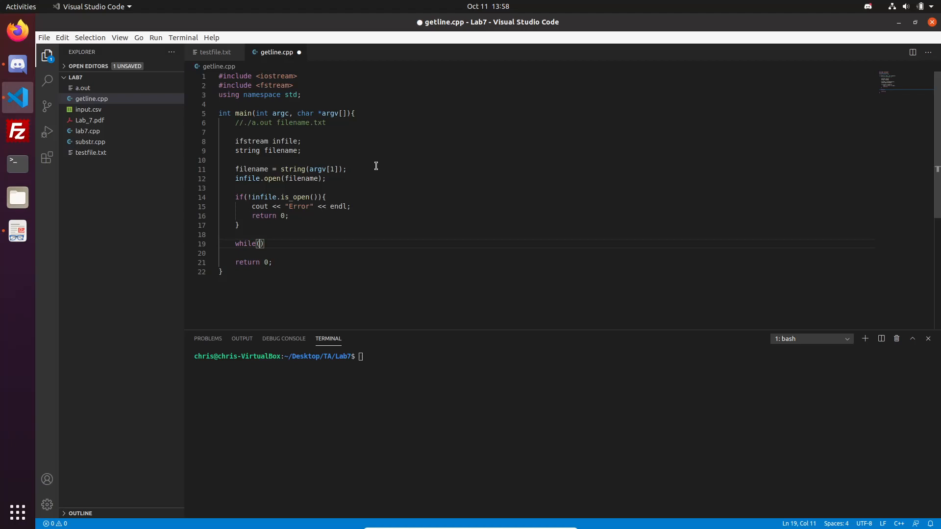
type("{")
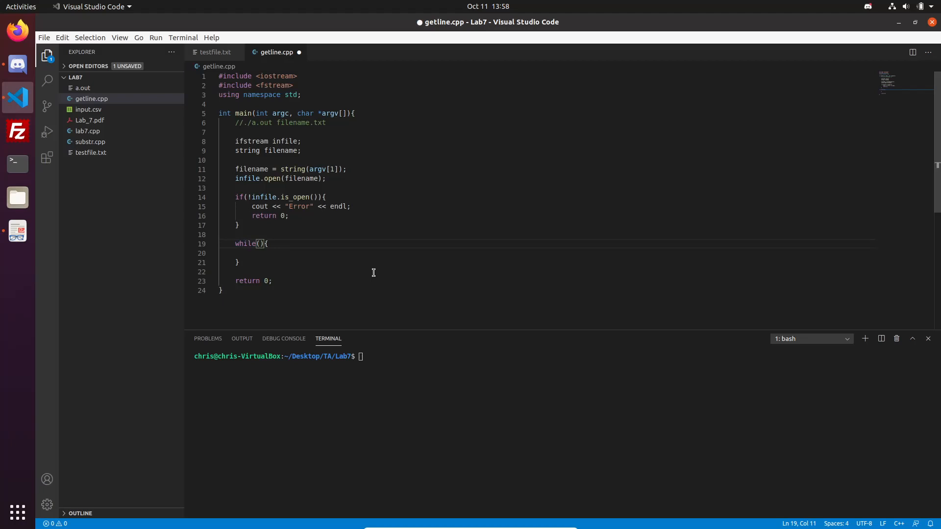
type("!infile.")
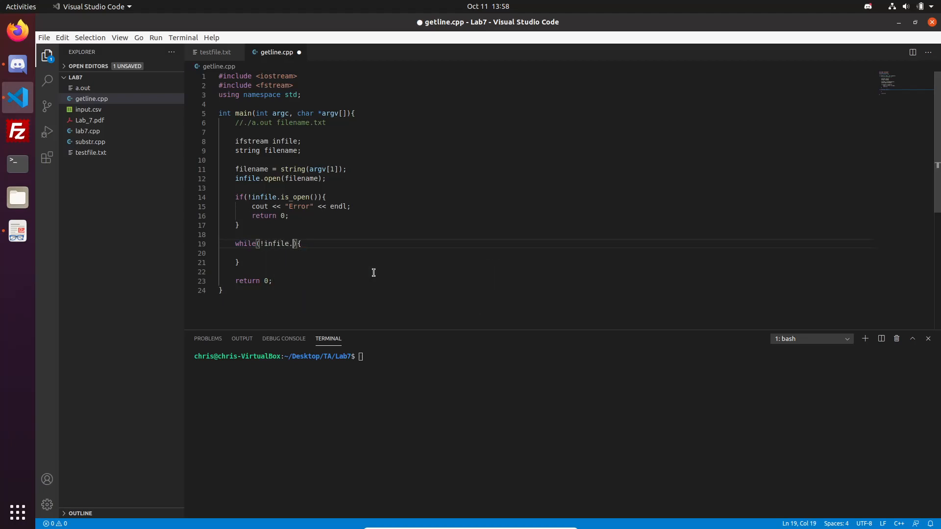
type("eof()")
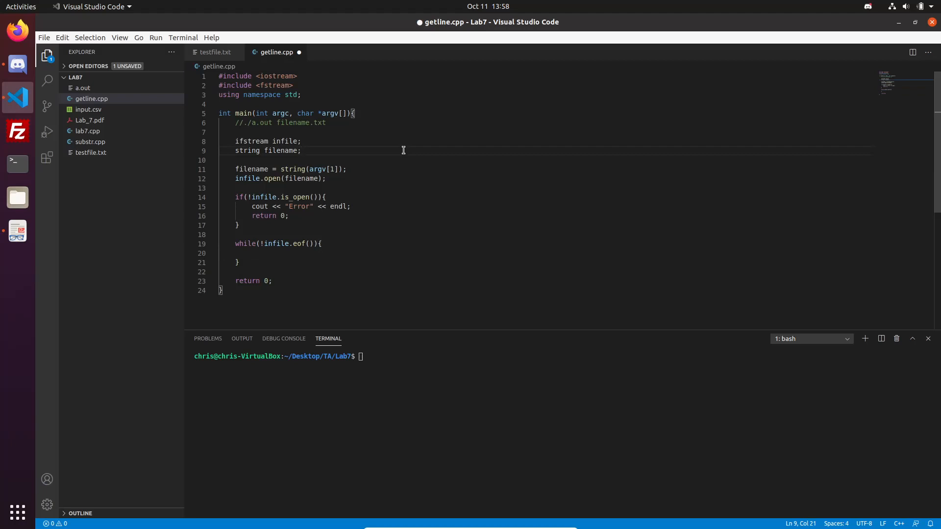
Step: Declare string line, read each line with getline(infile, line) and print it with endl
type("string l")
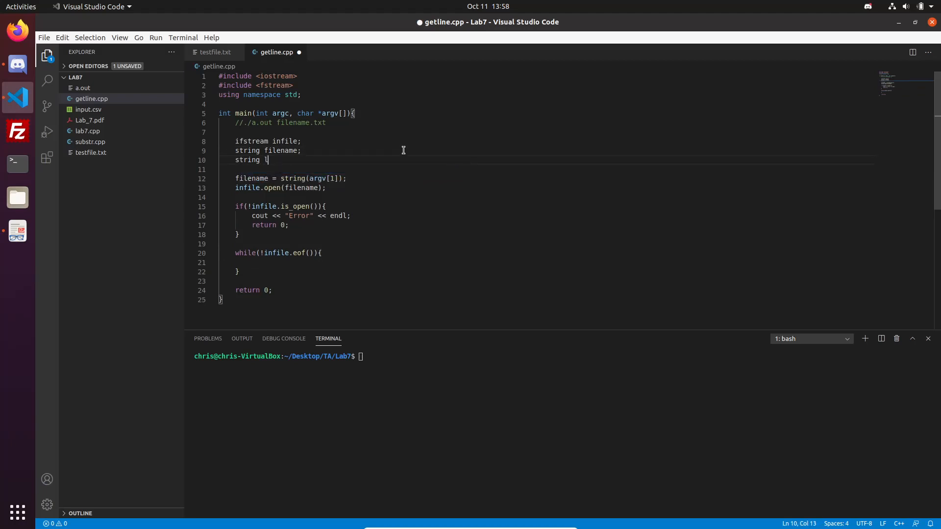
type("ine;")
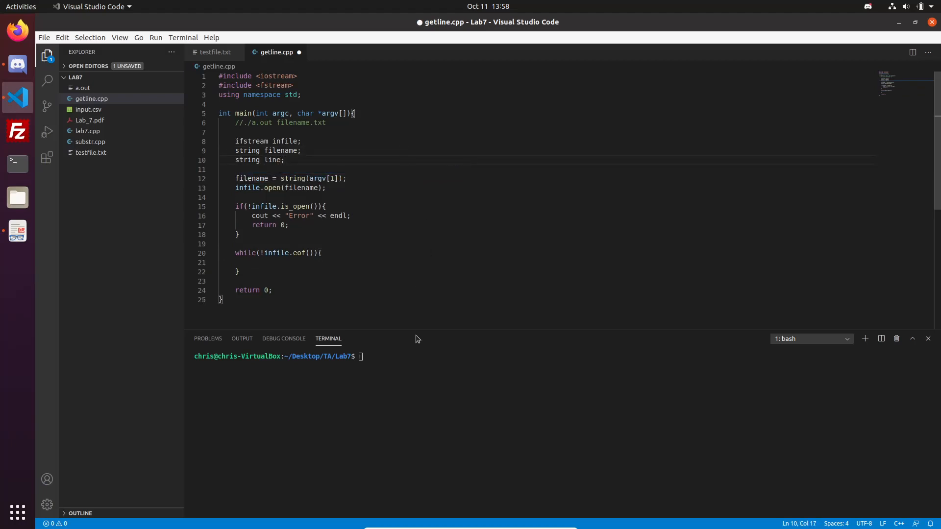
type("getline(")
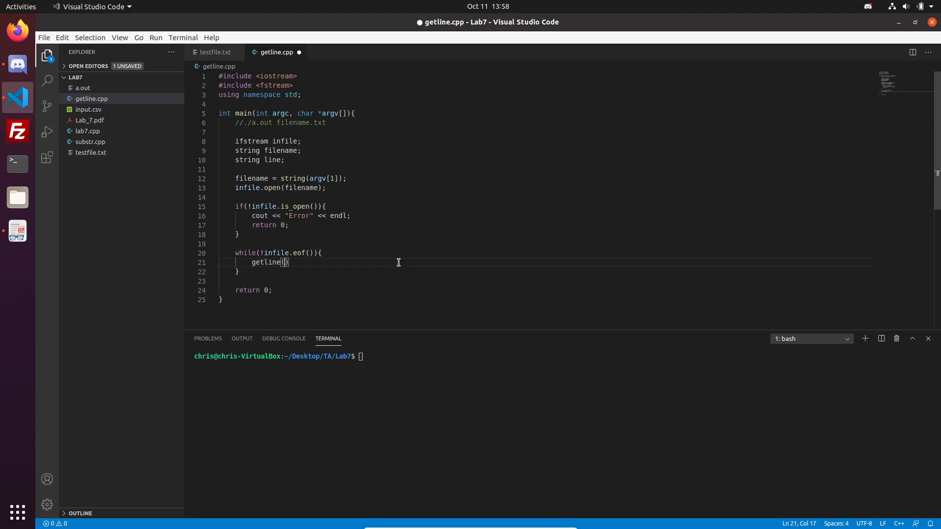
type("infile")
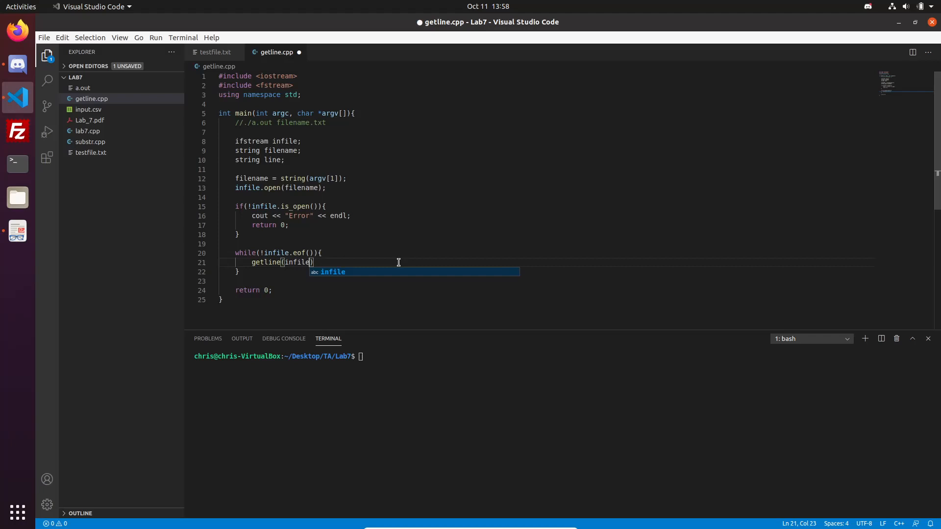
type(", line")
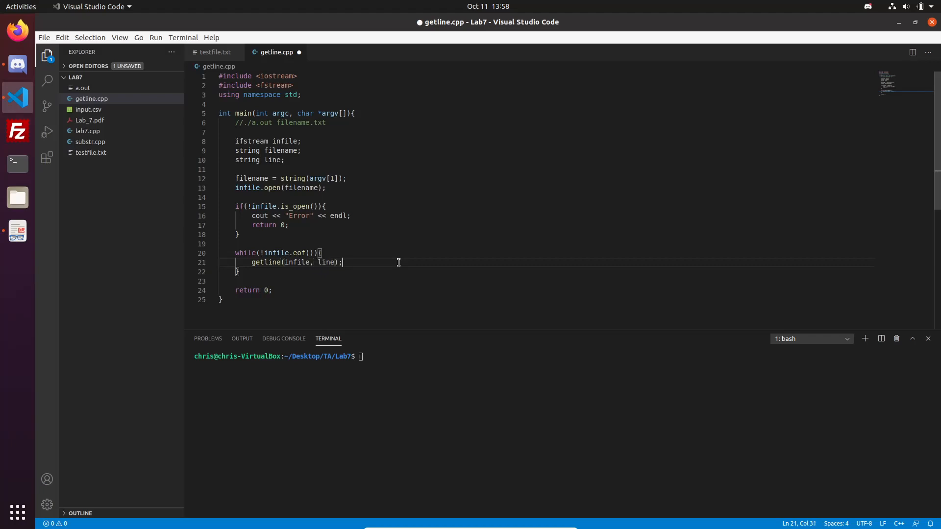
type("cout <<")
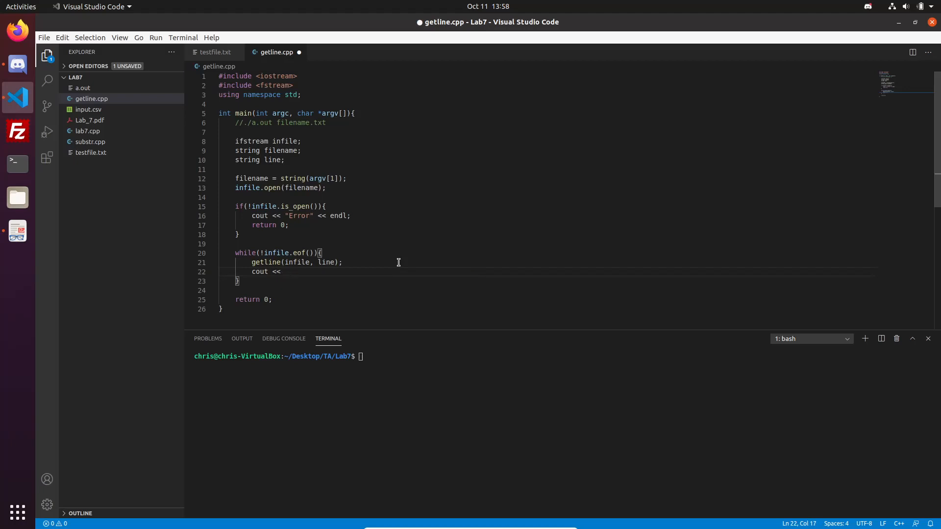
type("line << endl;")
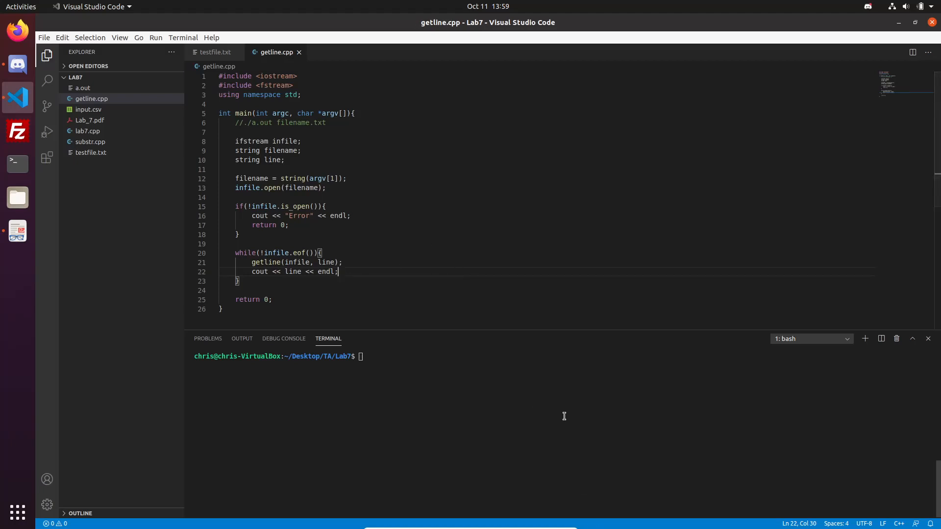
Step: Compile with g++ getline.cpp and run ./a.out testfile.txt to print its three lines
type("g++ getline.cpp")
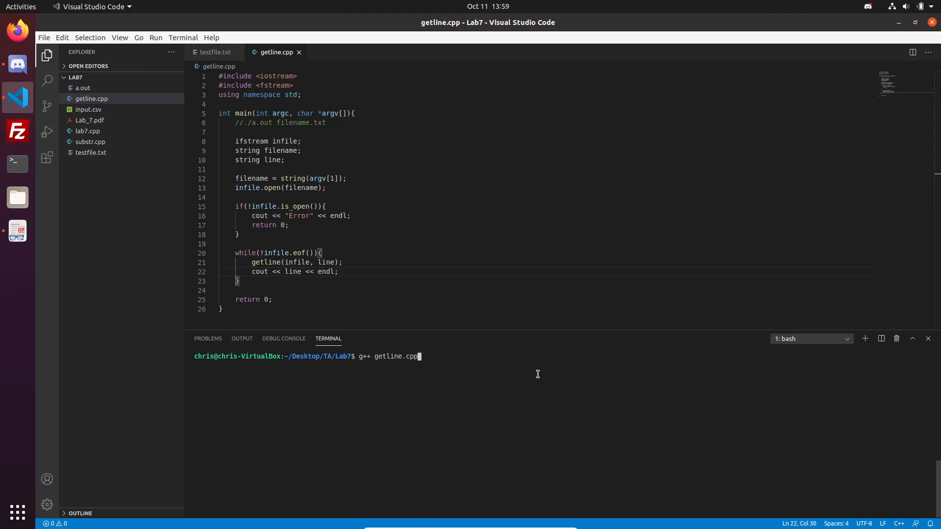
type("./a.")
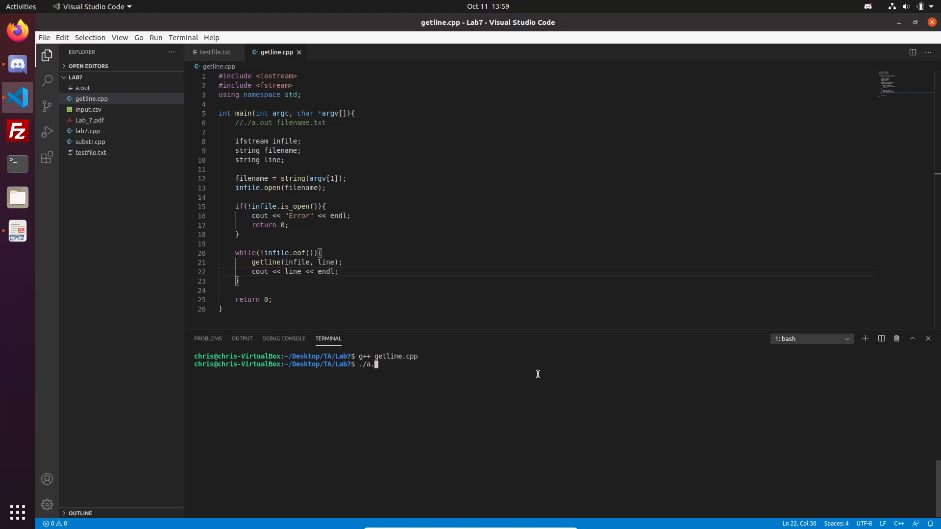
type("out")
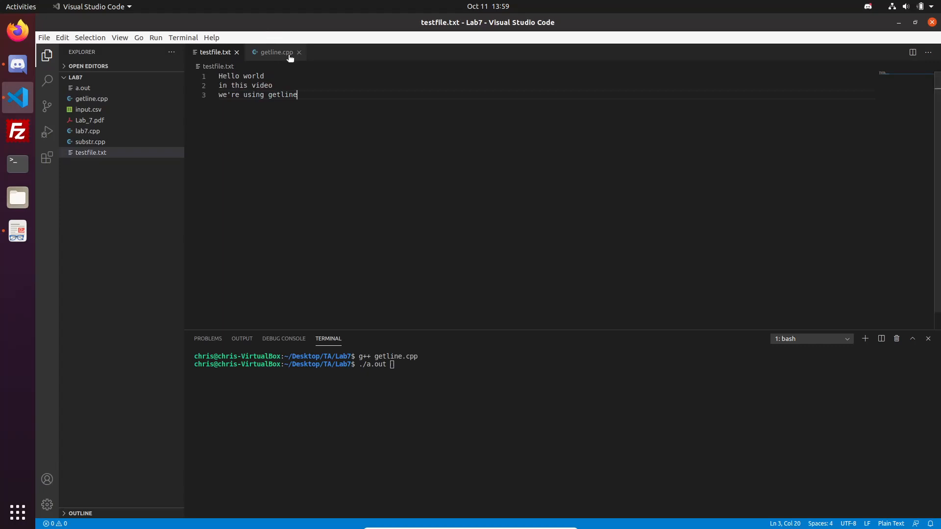
left_click(276, 52)
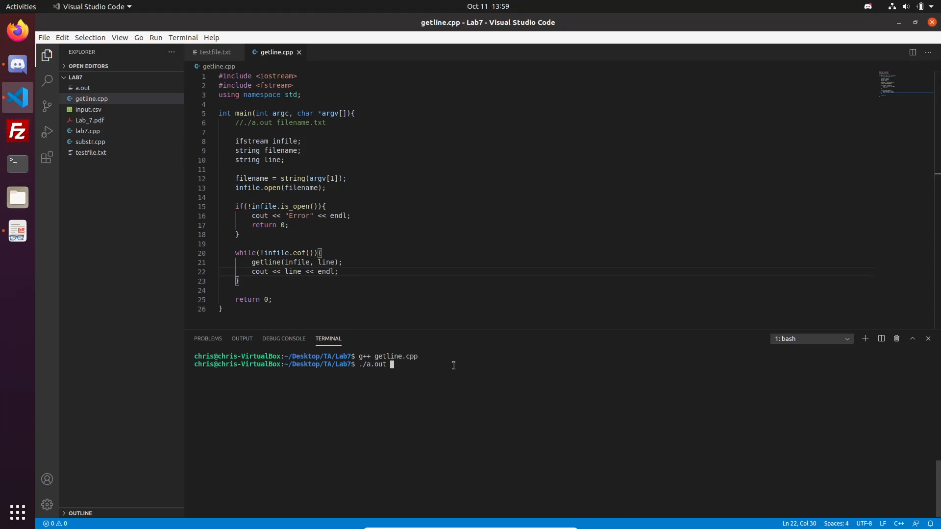
type("test.")
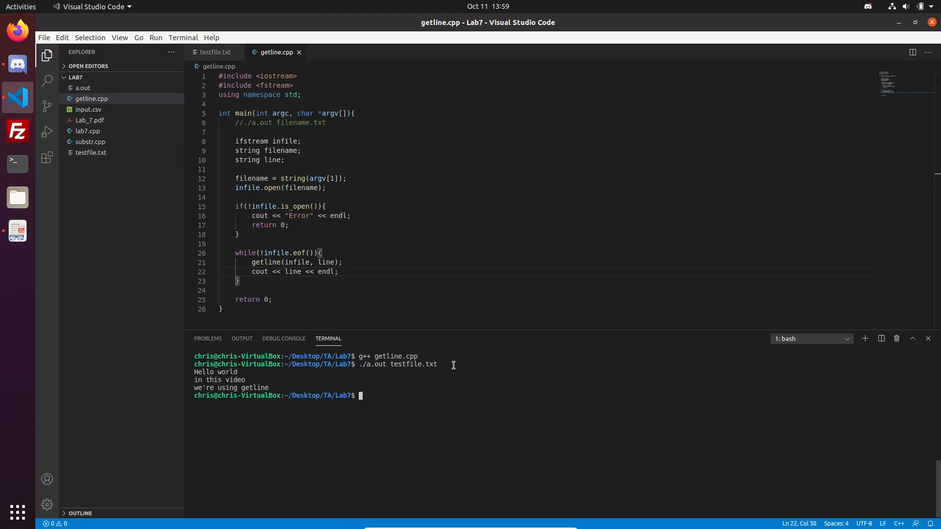
mouse_move(467, 388)
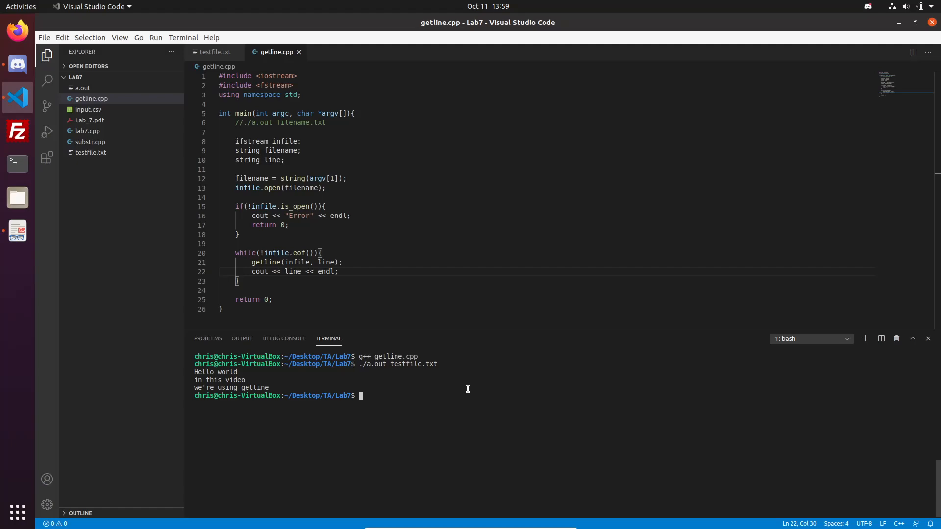